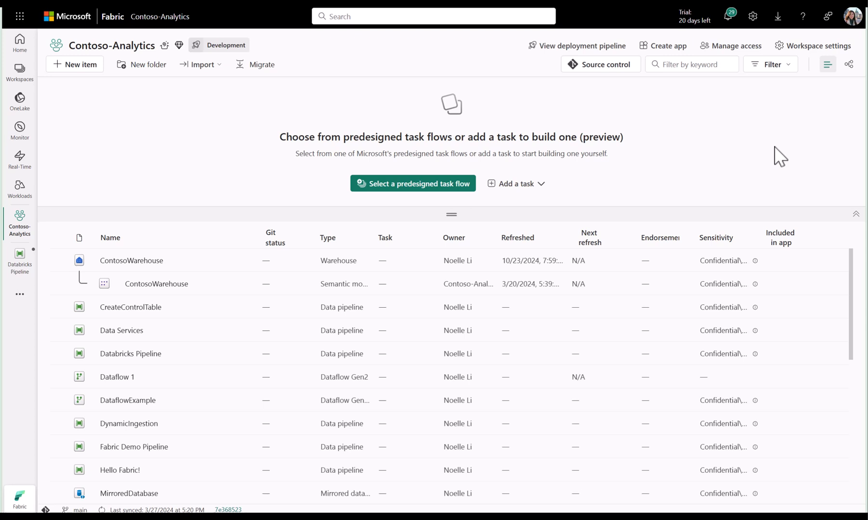
mouse_move(496, 235)
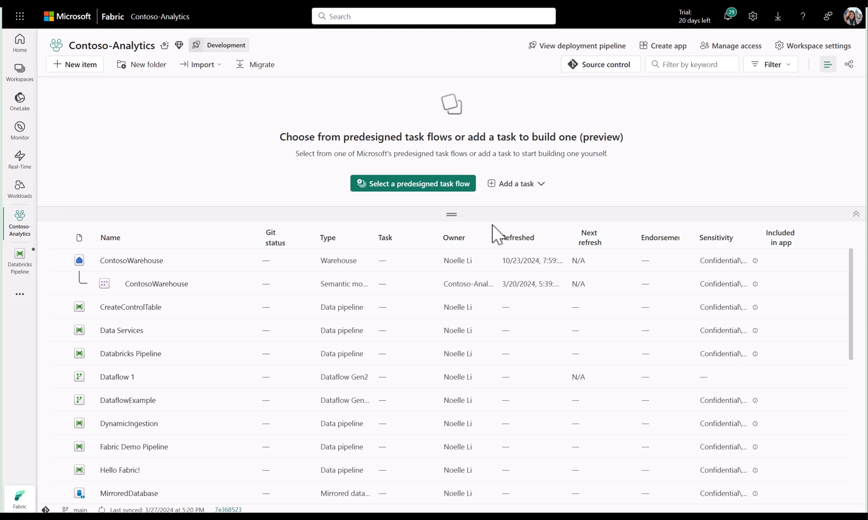
Step: Start a new data pipeline named DataPipeline in the Contoso-Analytics workspace
left_click(75, 64)
type("DataPipeline")
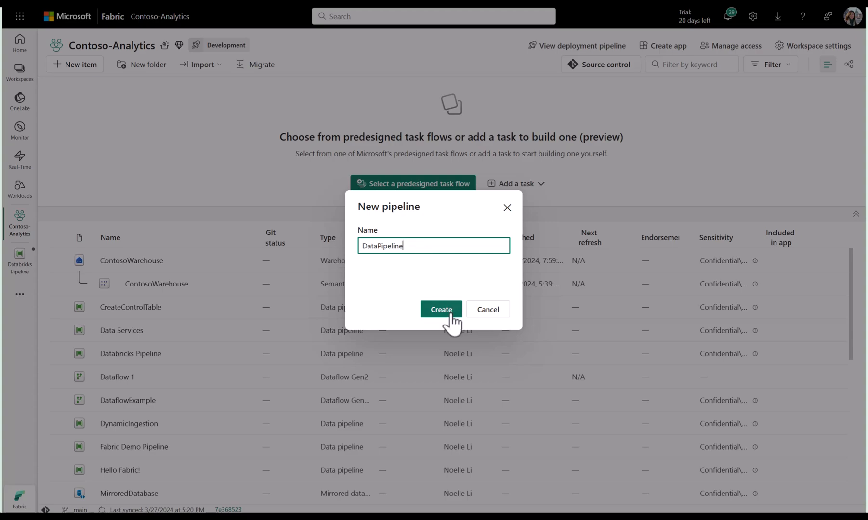
Step: Create the empty DataPipeline and choose Azure Databricks from the pipeline activities
left_click(441, 309)
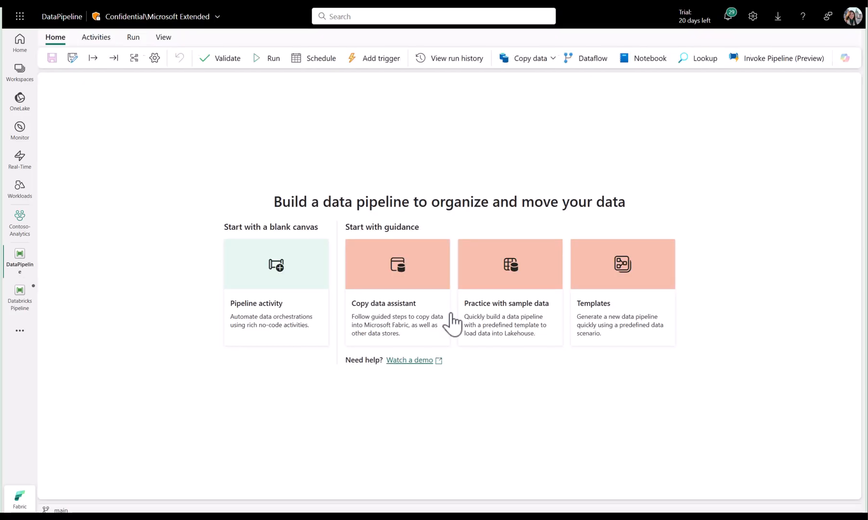
mouse_move(271, 272)
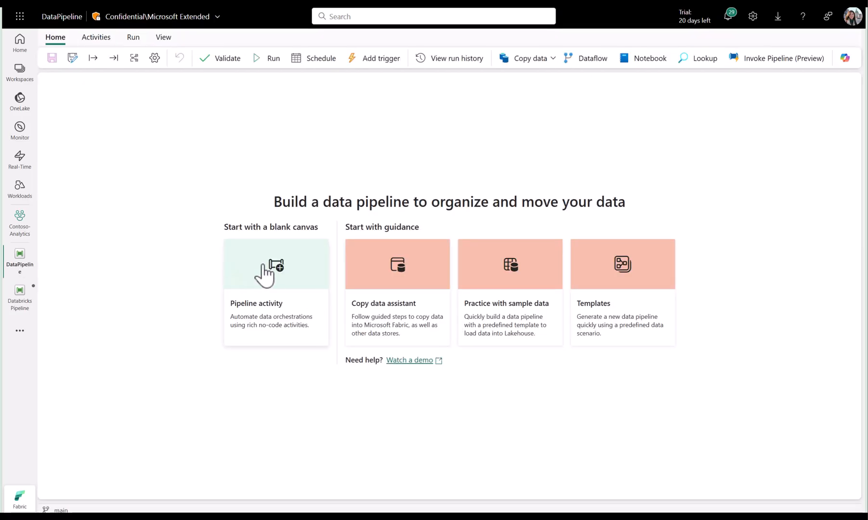
left_click(276, 264)
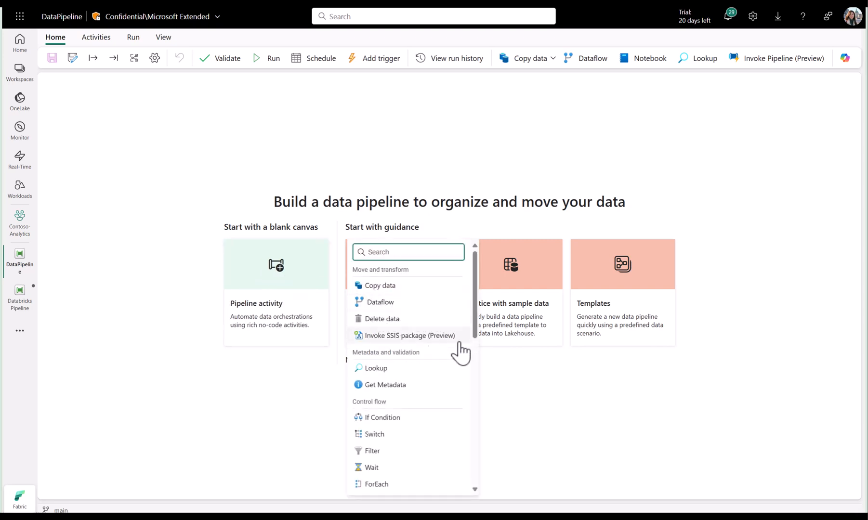
scroll("down", 3)
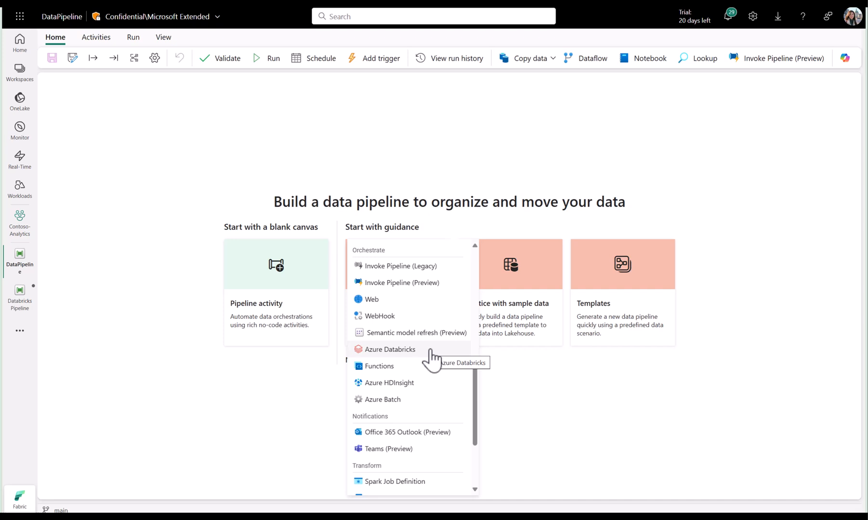
left_click(95, 36)
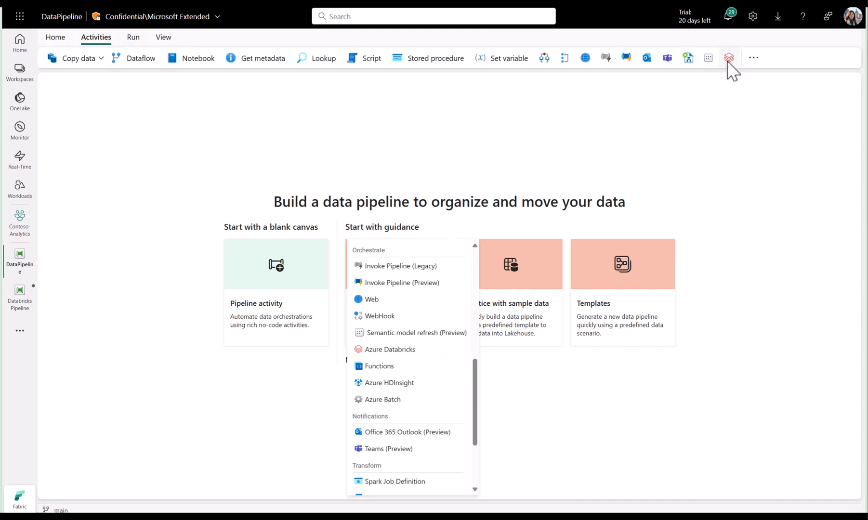
mouse_move(310, 413)
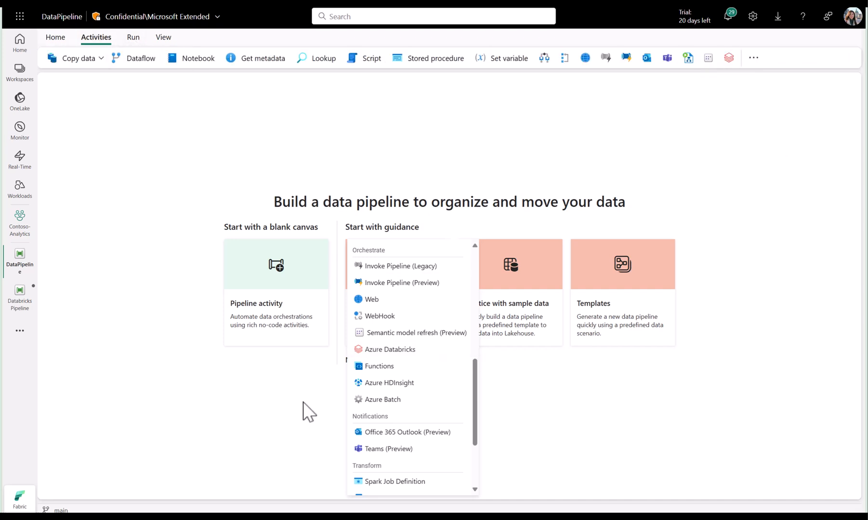
Step: Add the Azure Databricks activity to the canvas and try Notebook then Python task types
left_click(391, 351)
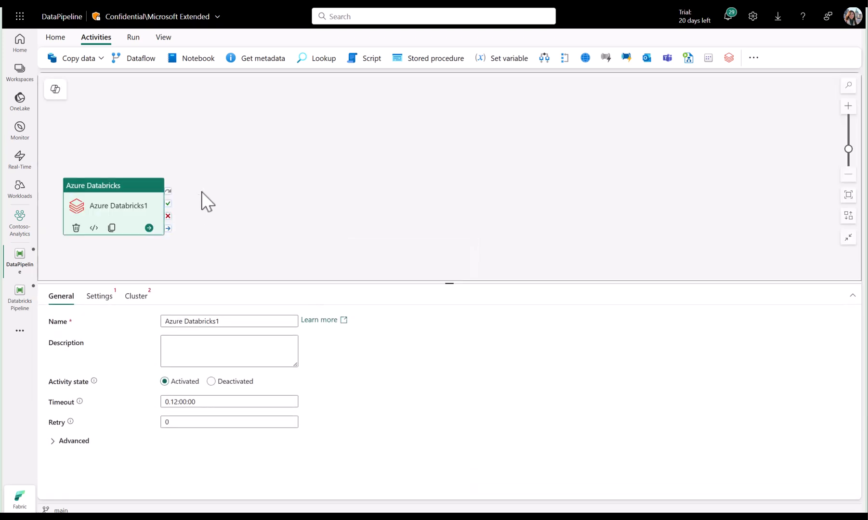
mouse_move(207, 230)
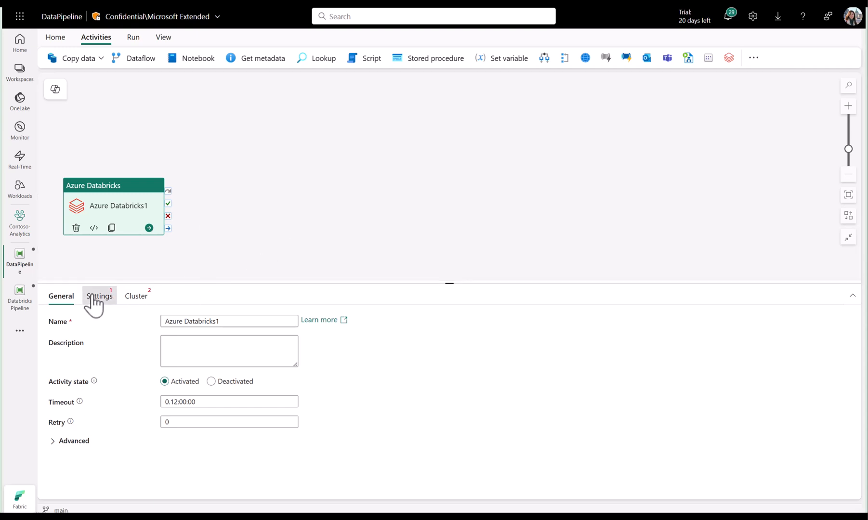
left_click(100, 296)
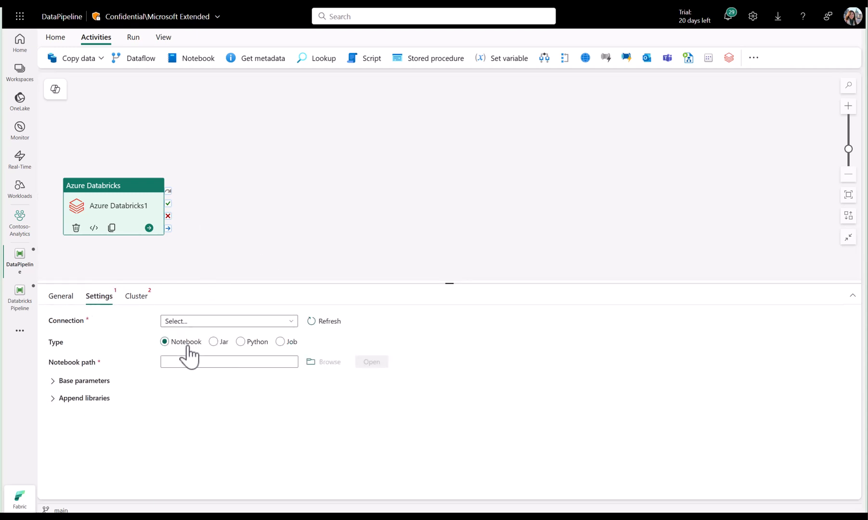
left_click(240, 341)
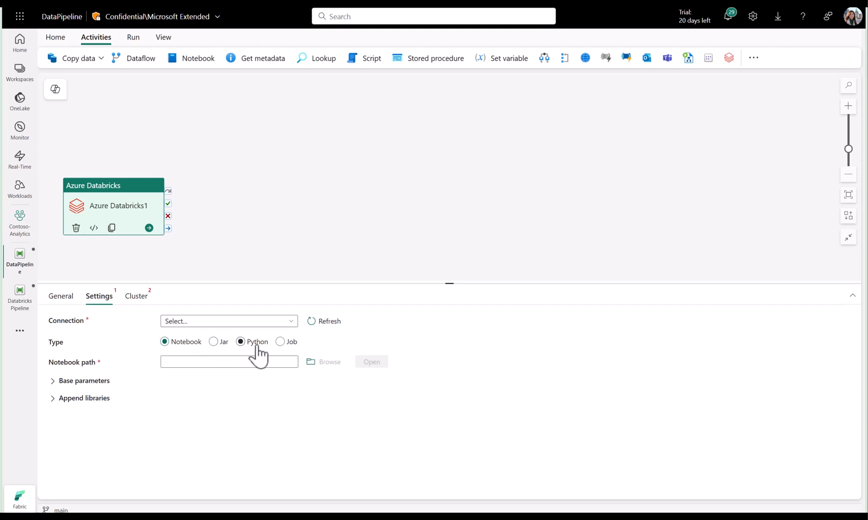
left_click(165, 341)
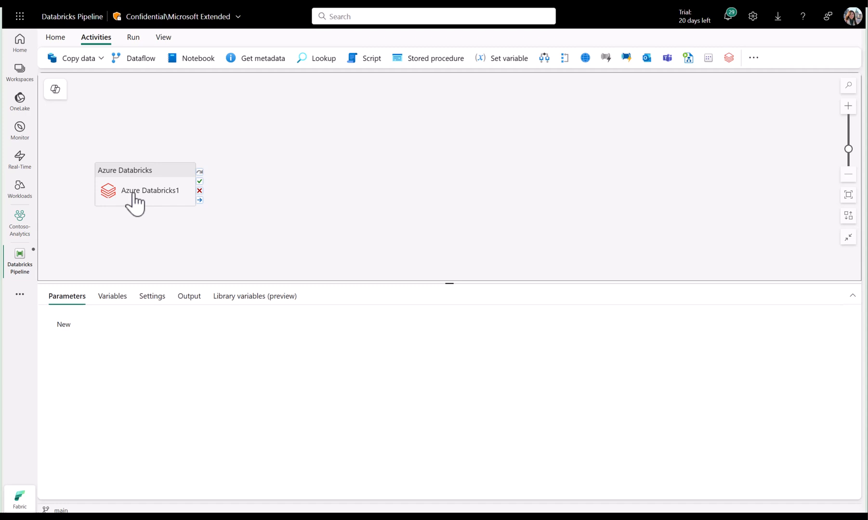
mouse_move(146, 188)
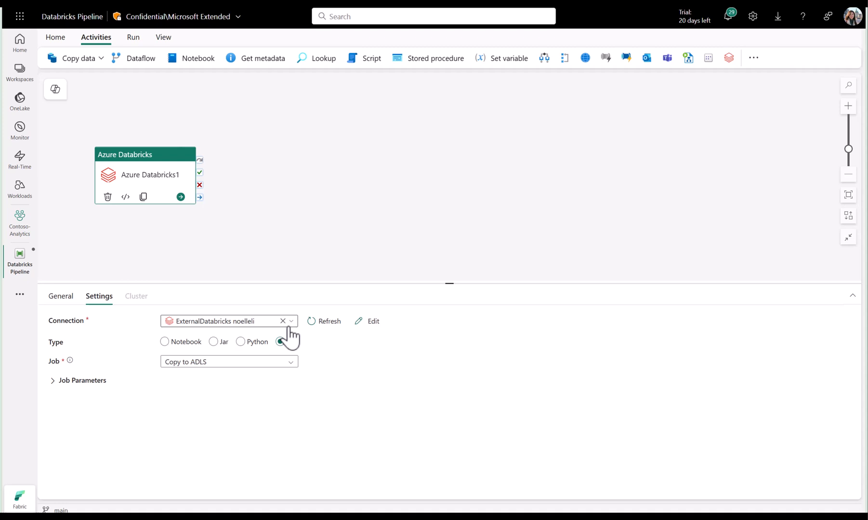
Step: Bring up more connection sources for the activity's Databricks connection via Get data
left_click(280, 342)
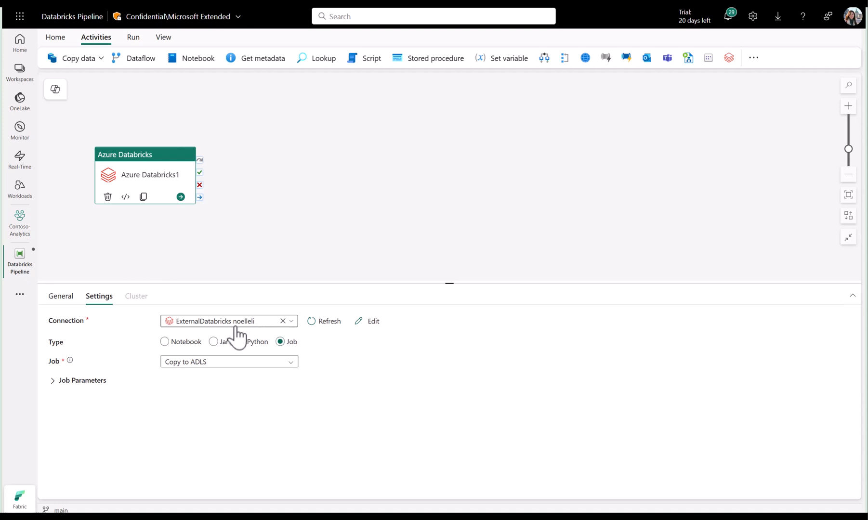
mouse_move(227, 341)
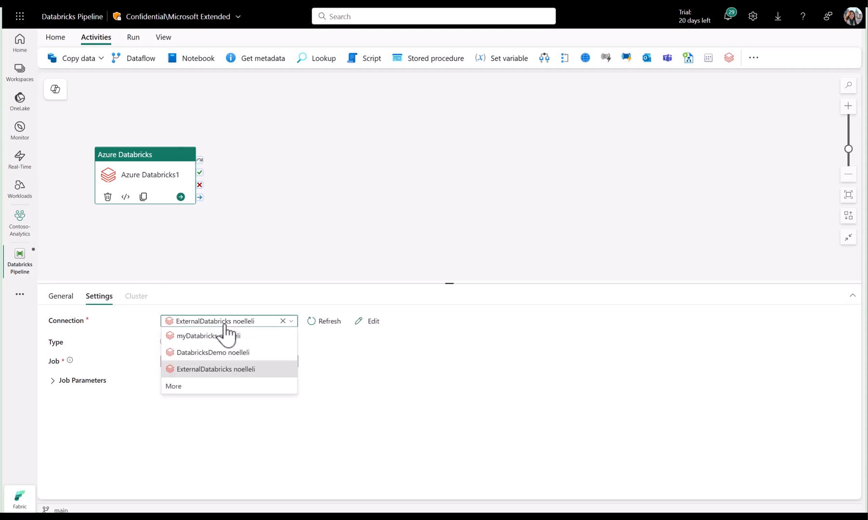
mouse_move(225, 399)
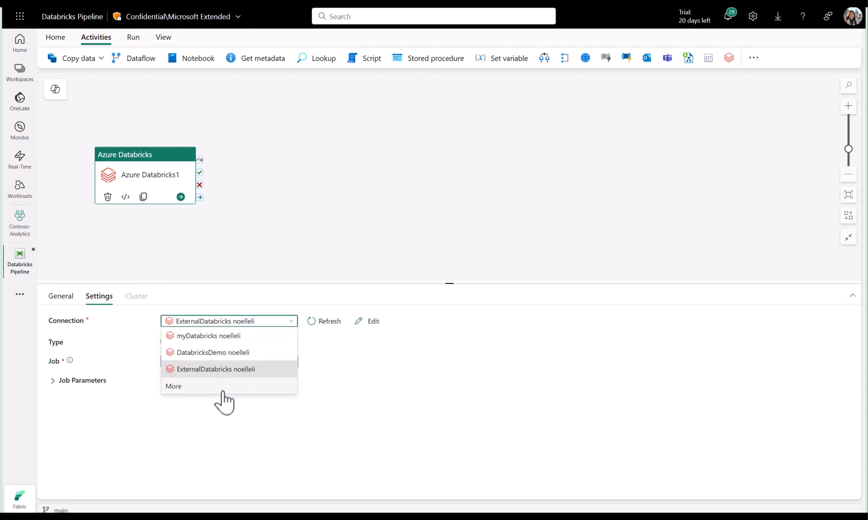
left_click(174, 386)
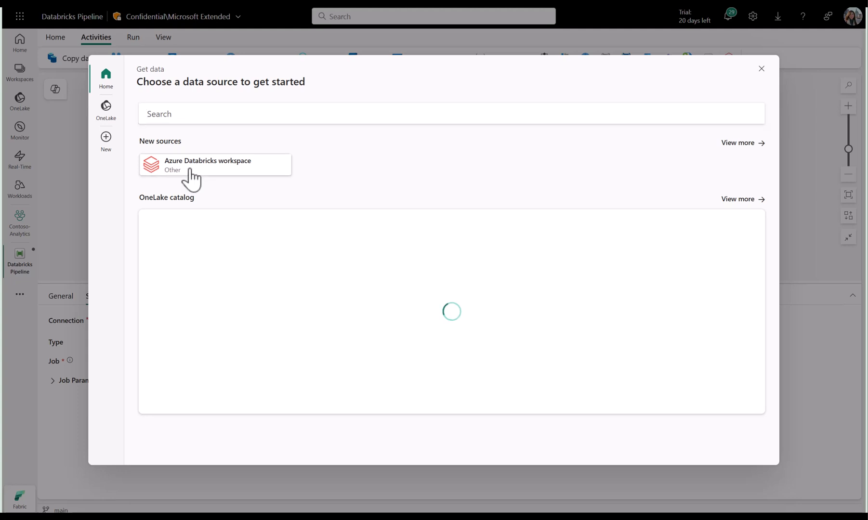
Step: Abandon the new Azure Databricks workspace connection, discarding changes, and return to settings
left_click(207, 165)
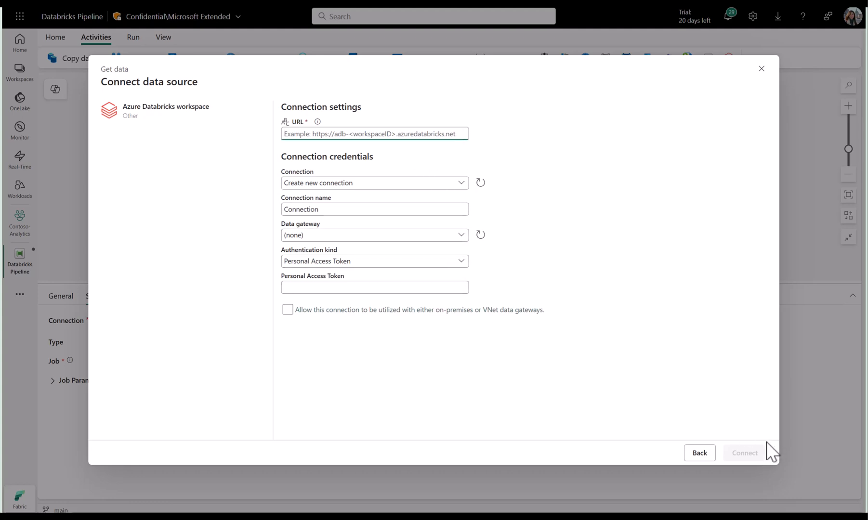
mouse_move(782, 101)
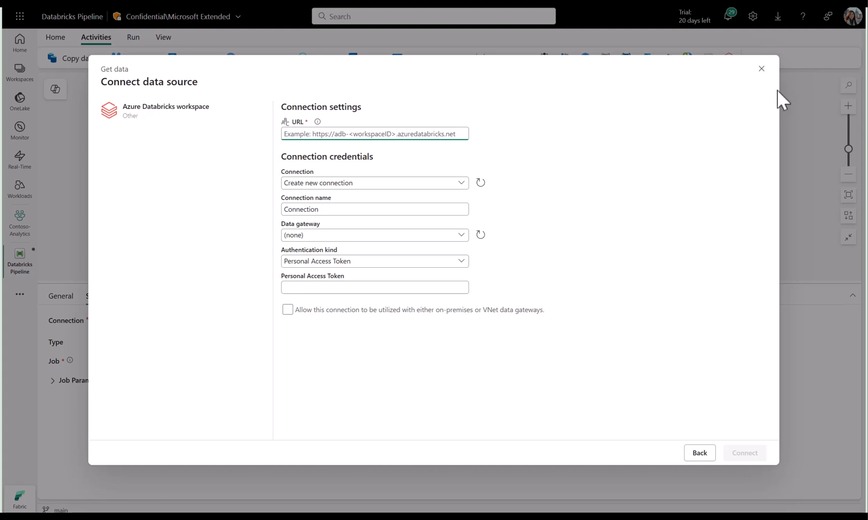
left_click(761, 68)
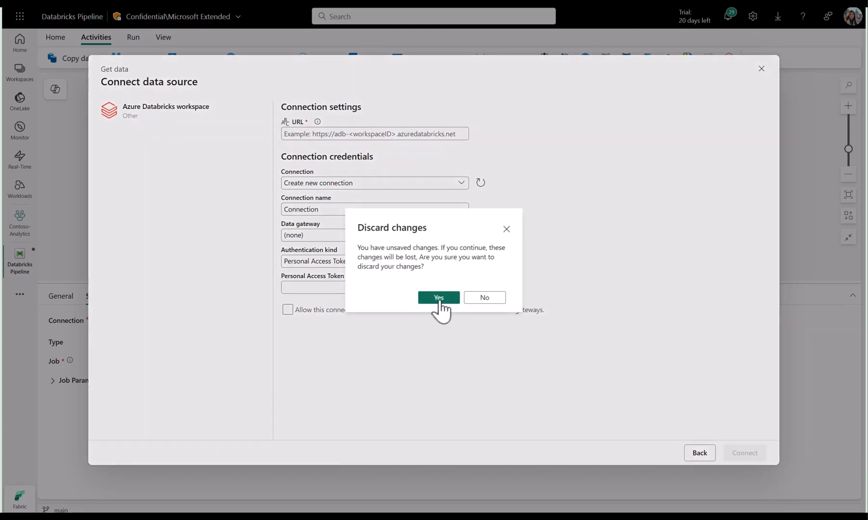
left_click(438, 298)
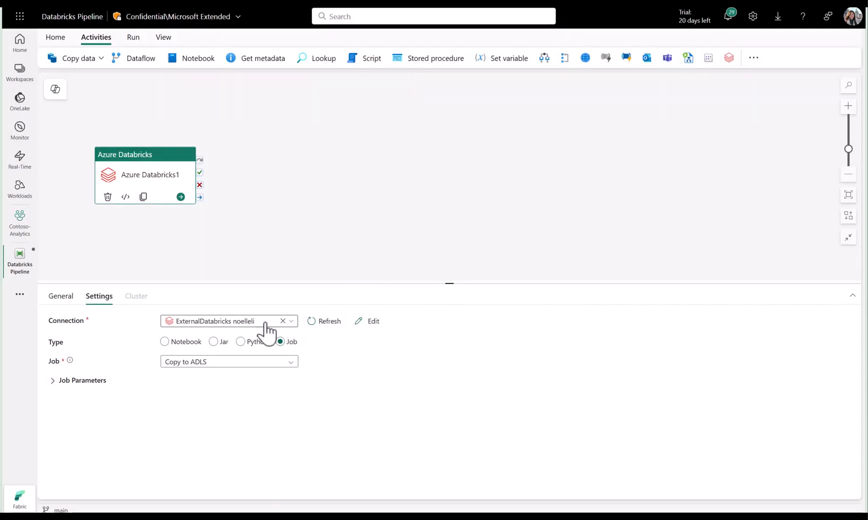
mouse_move(284, 346)
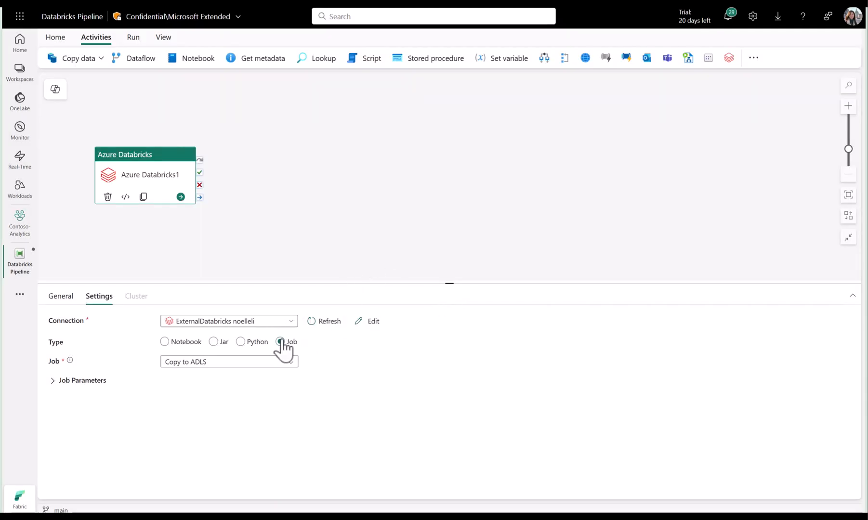
Step: Set Type Job with the Copy to ADLS job and reveal its fileName, containerName and storageAccount parameters
left_click(228, 361)
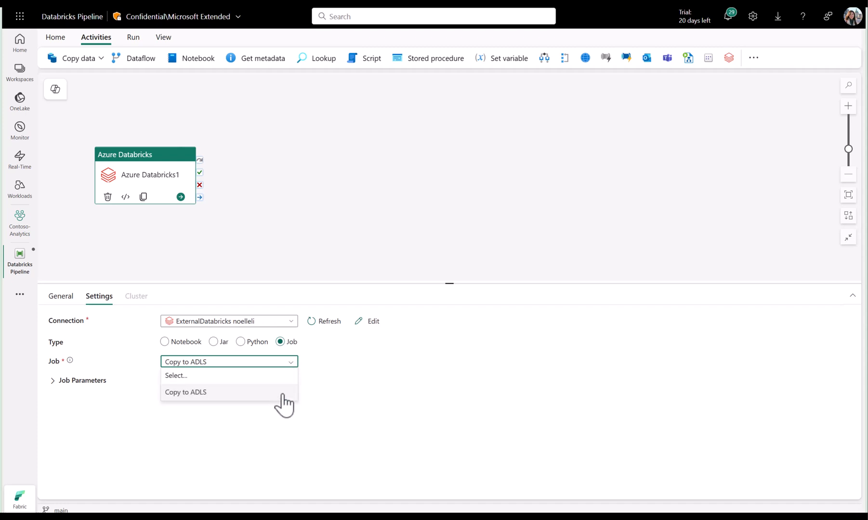
left_click(185, 393)
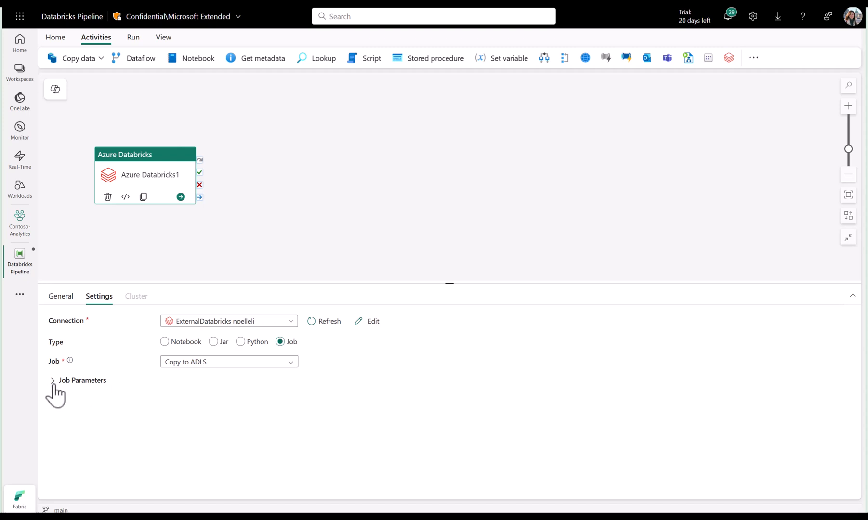
left_click(53, 381)
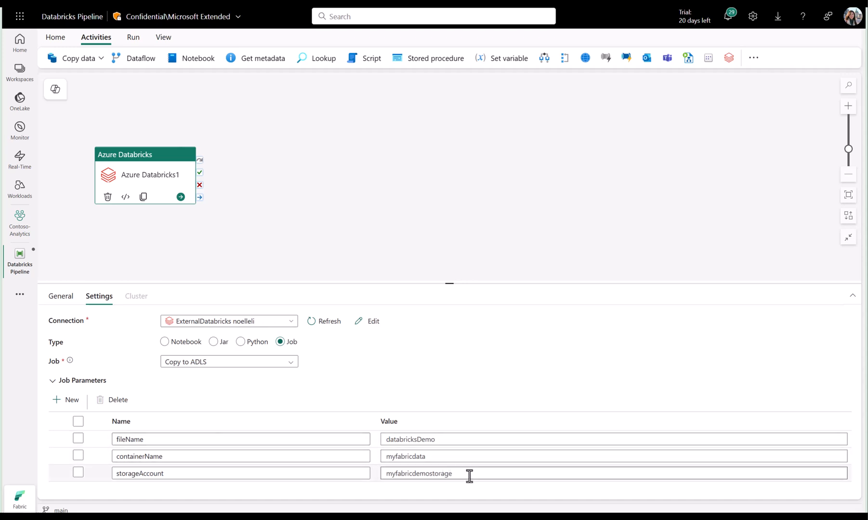
mouse_move(536, 234)
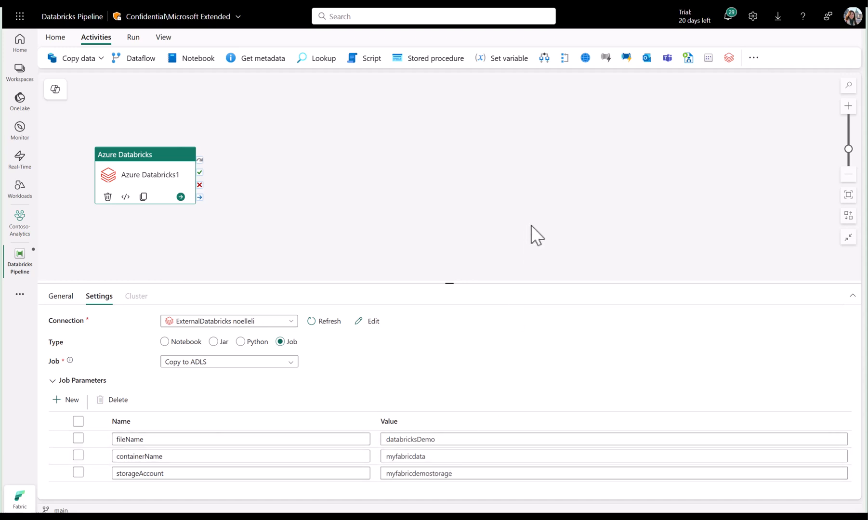
mouse_move(98, 391)
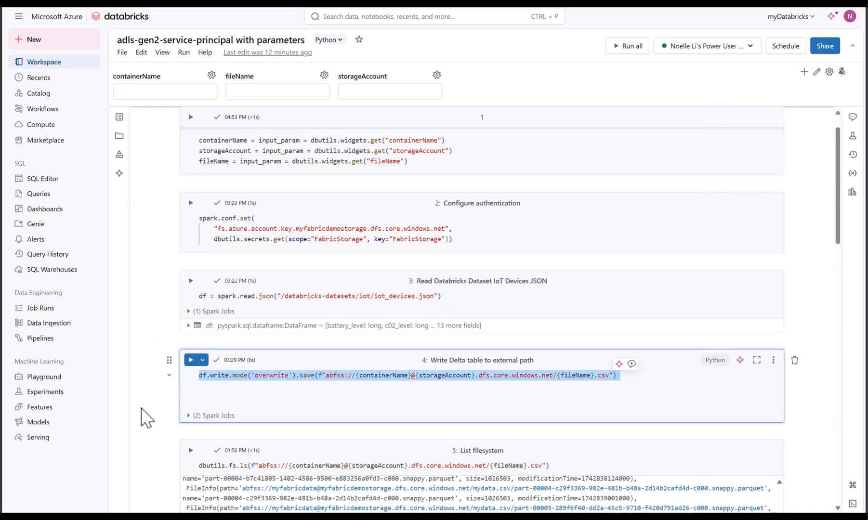
Step: Review the Databricks notebook reading containerName, storageAccount and fileName and writing CSV to storage
left_click(201, 375)
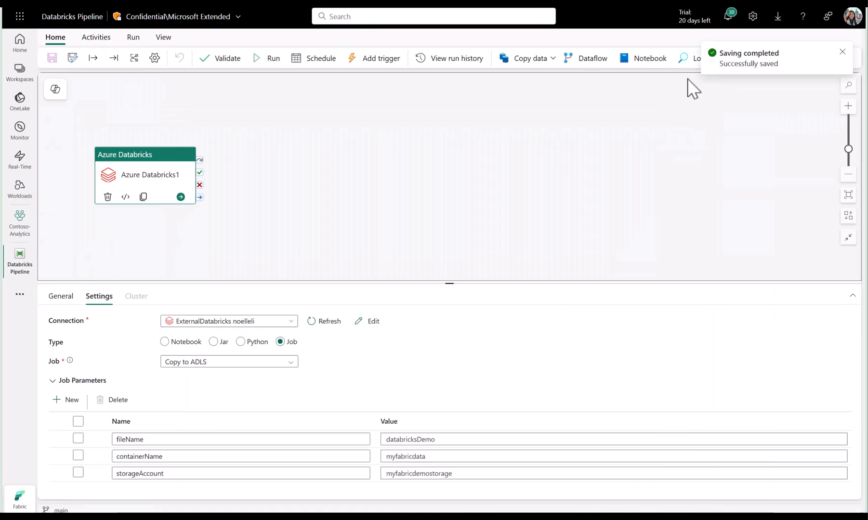
Step: Run the saved pipeline and inspect the Databricks activity's input parameters and output
left_click(266, 57)
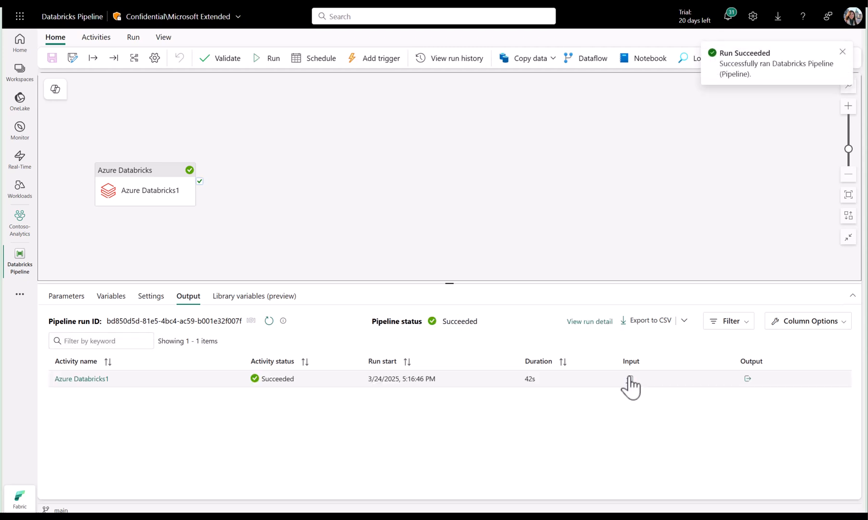
left_click(629, 379)
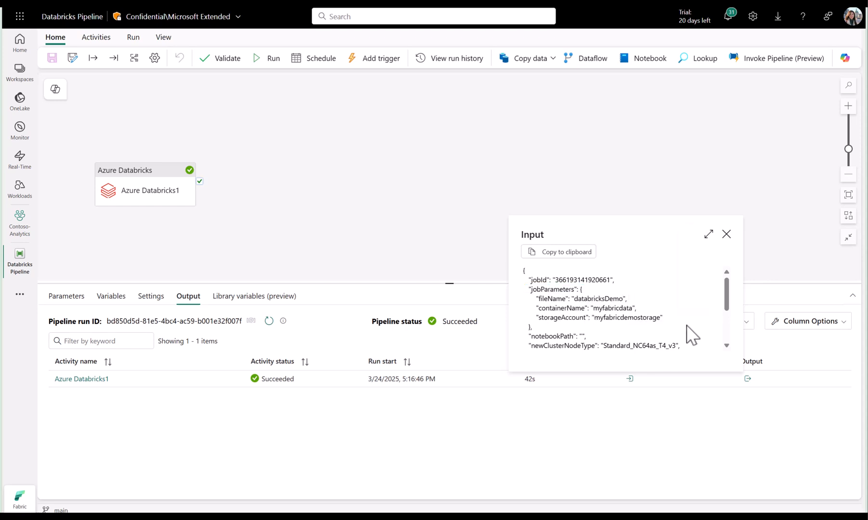
left_click(727, 233)
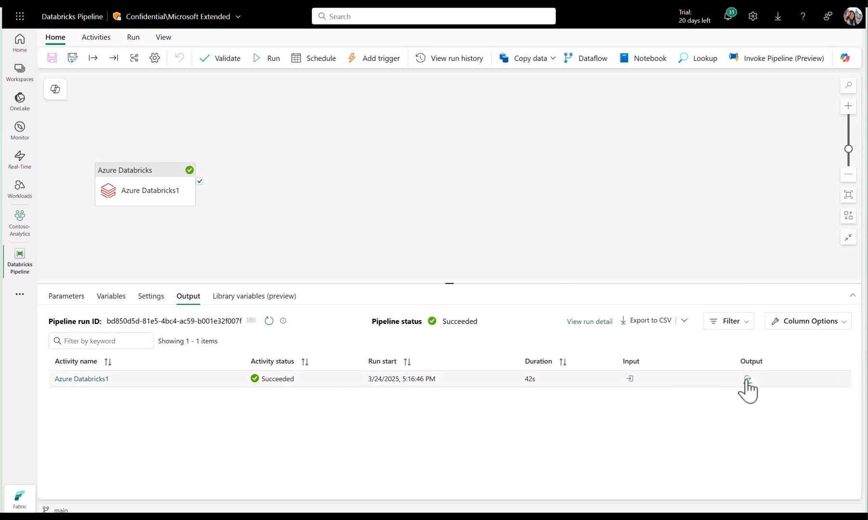
left_click(747, 379)
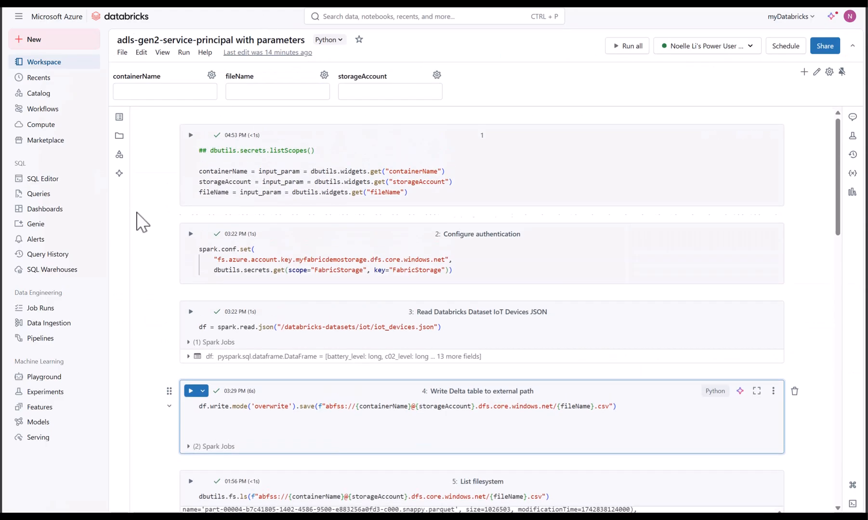
Step: Open the latest successful Copy to ADLS job run and scroll through its notebook output
left_click(43, 109)
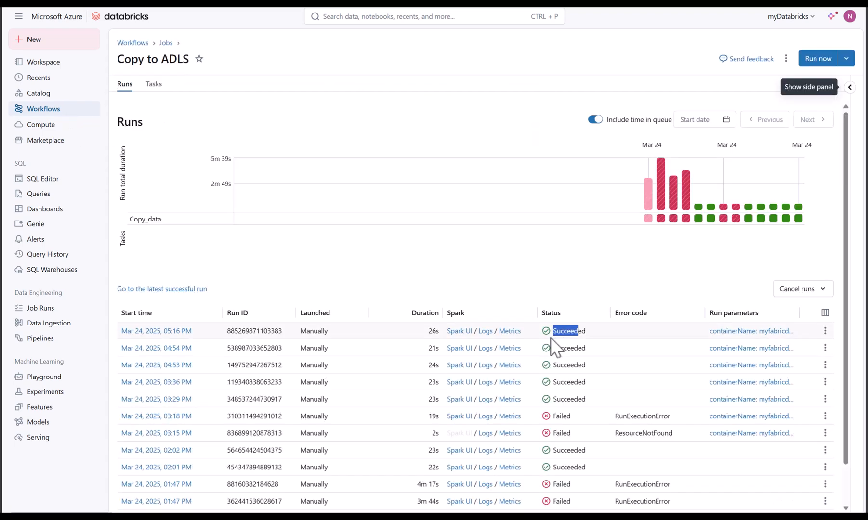
left_click(157, 332)
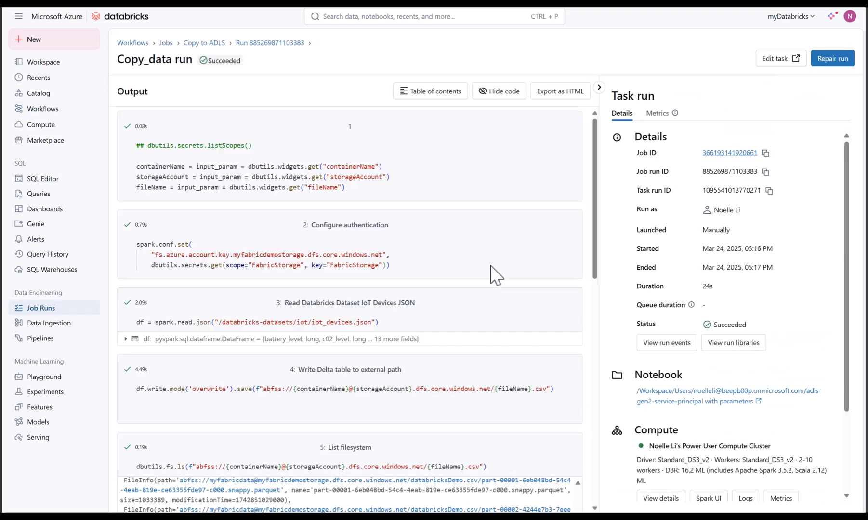
scroll("down", 3)
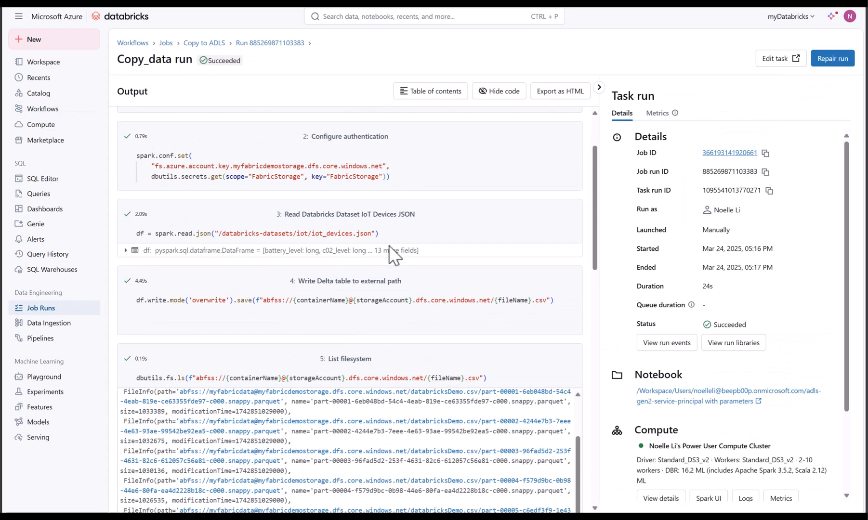
scroll("down", 3)
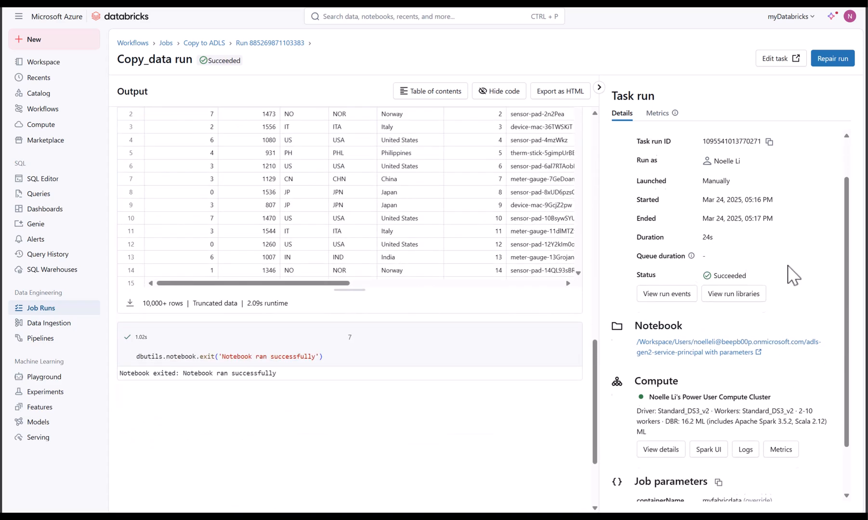
scroll("down", 3)
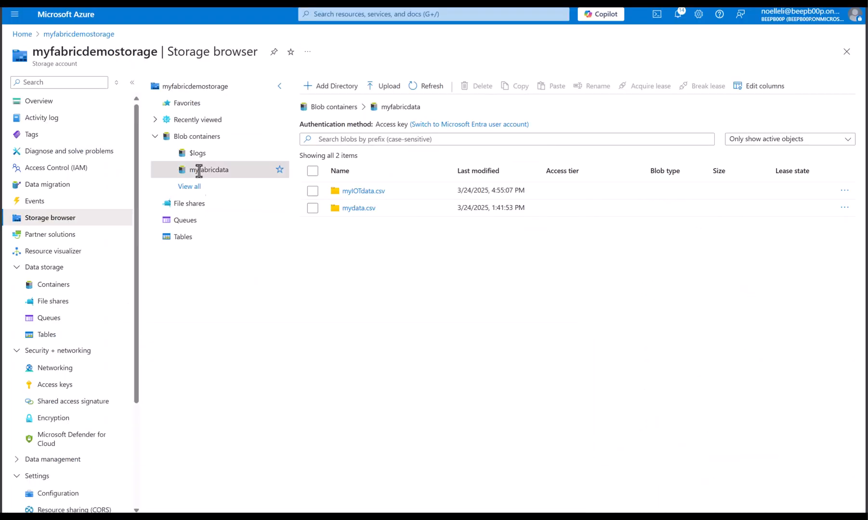
Step: Open the myfabricdata container of myfabricdemostorage and refresh its file listing
double_click(209, 170)
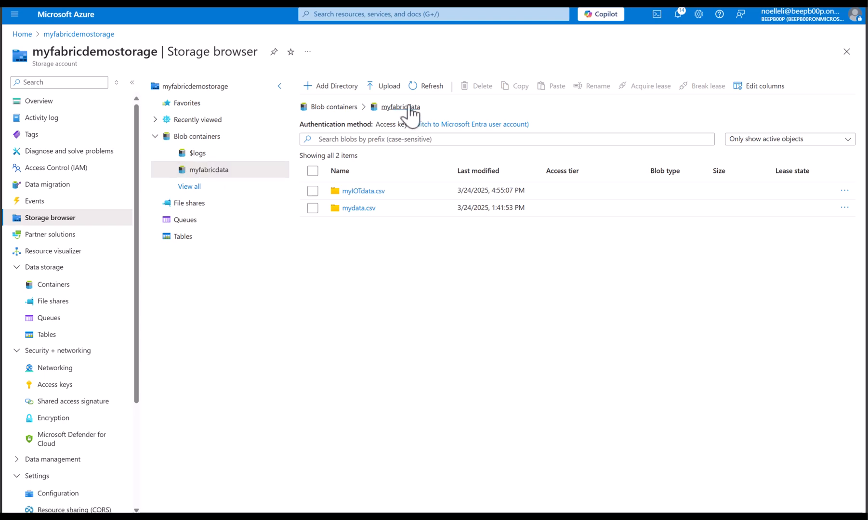
left_click(432, 86)
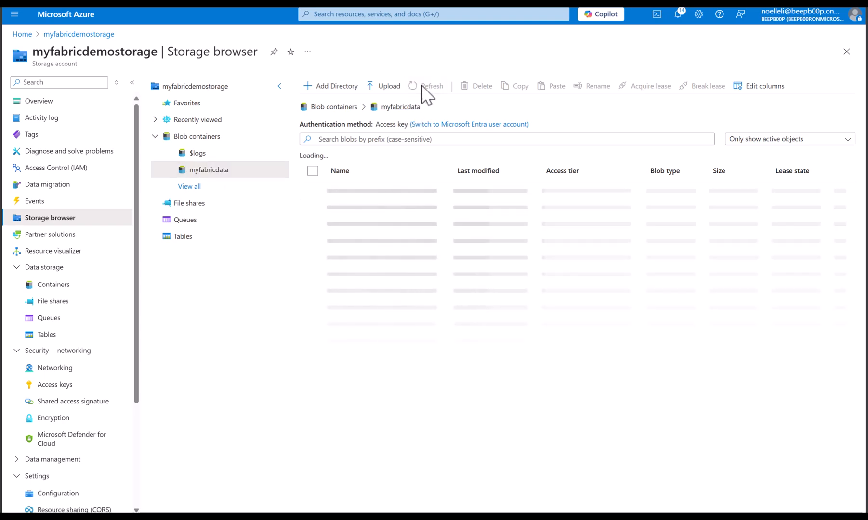